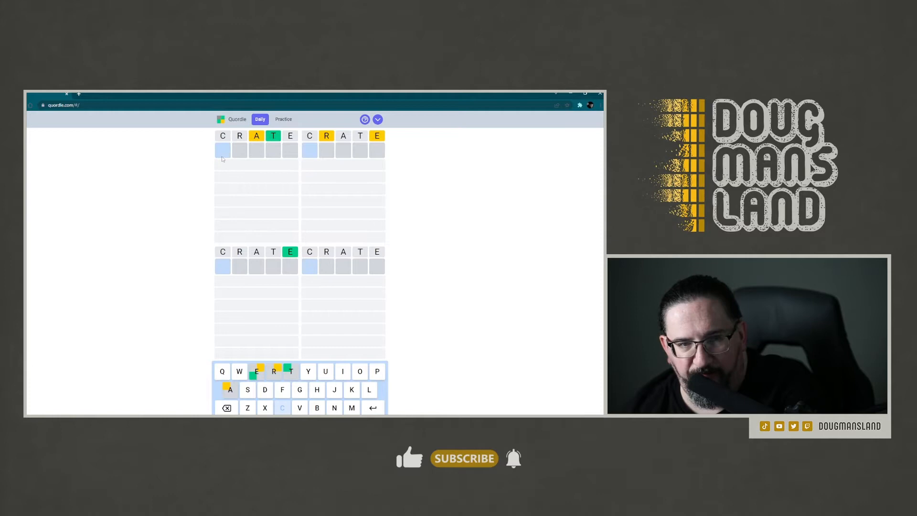
{"action": "type", "text": "HOWN"}
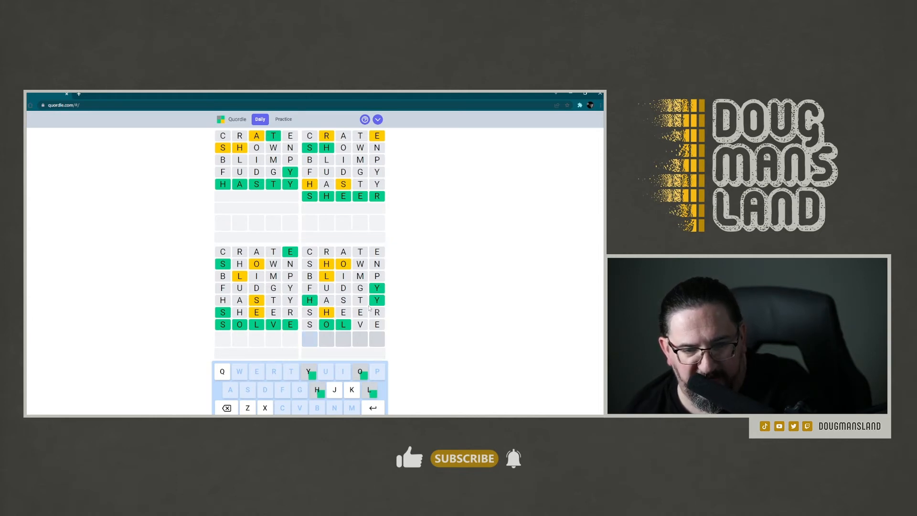
{"action": "mouse_move", "coordinate": [367, 309]}
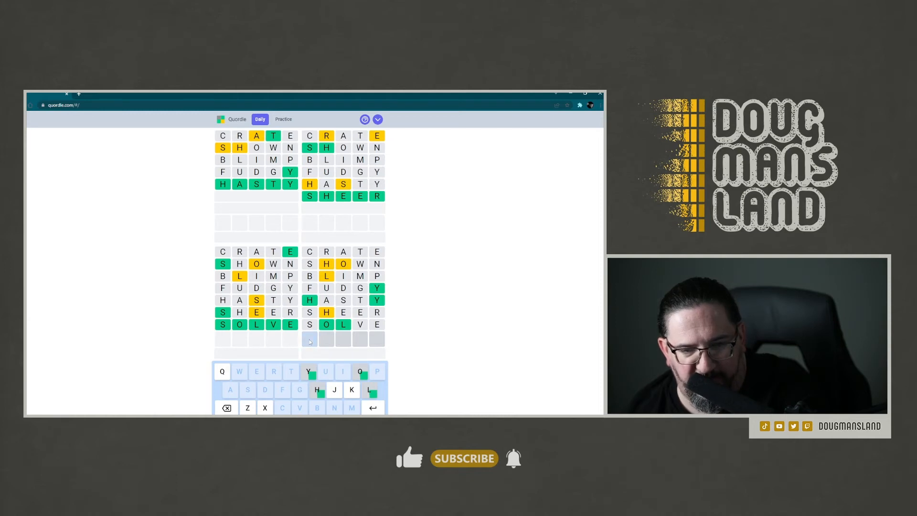
{"action": "type", "text": "HOLL"}
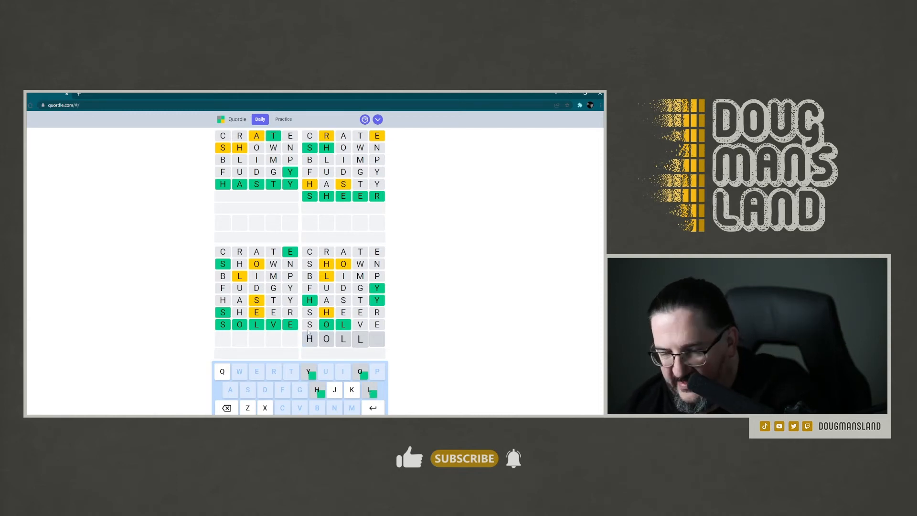